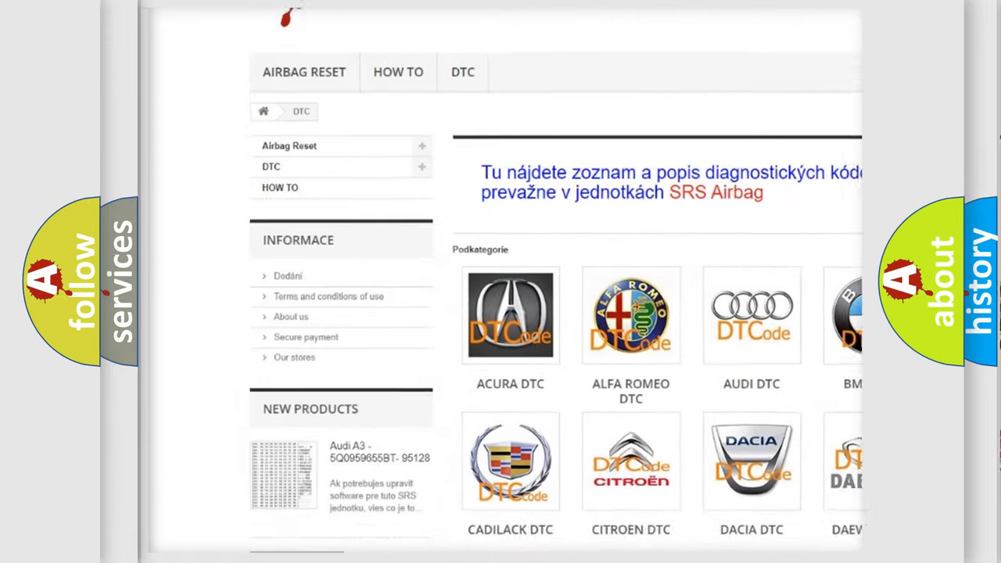
pyautogui.scroll(-3)
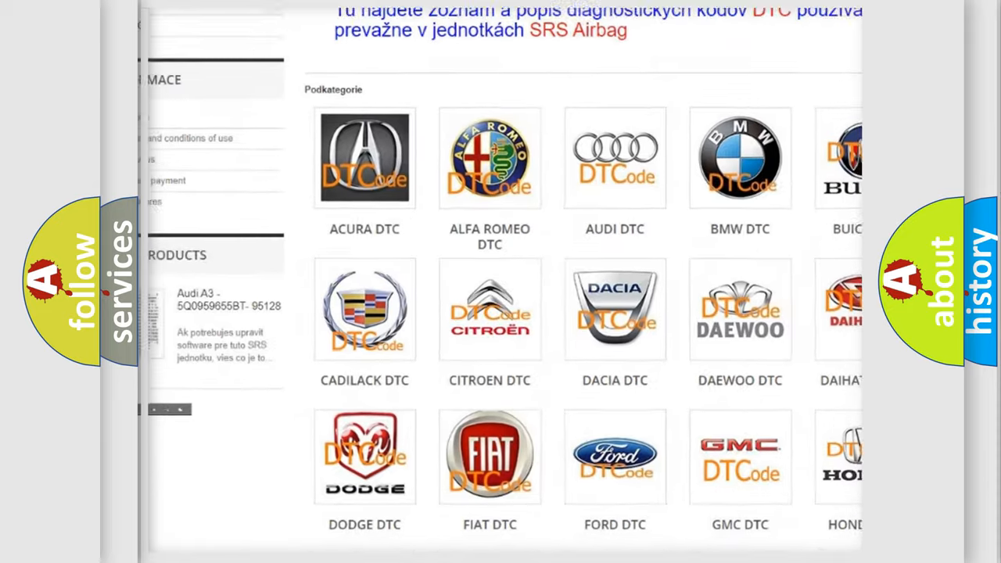
pyautogui.scroll(-3)
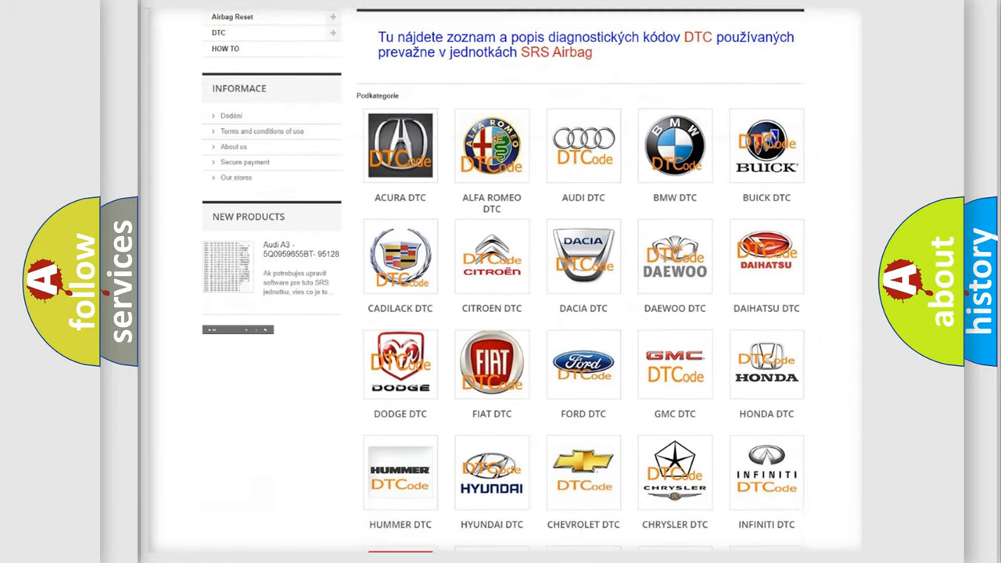
pyautogui.scroll(-3)
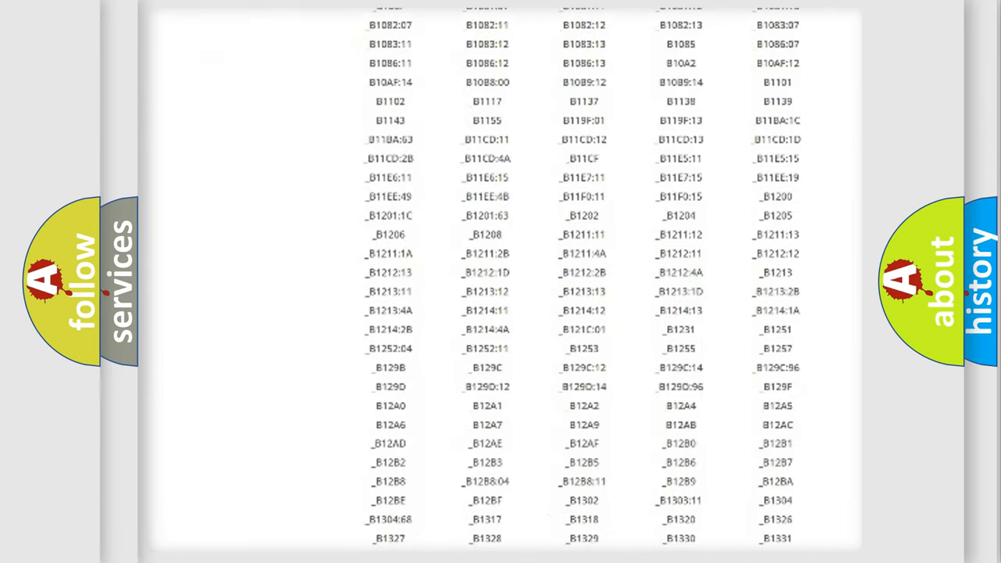
pyautogui.scroll(-3)
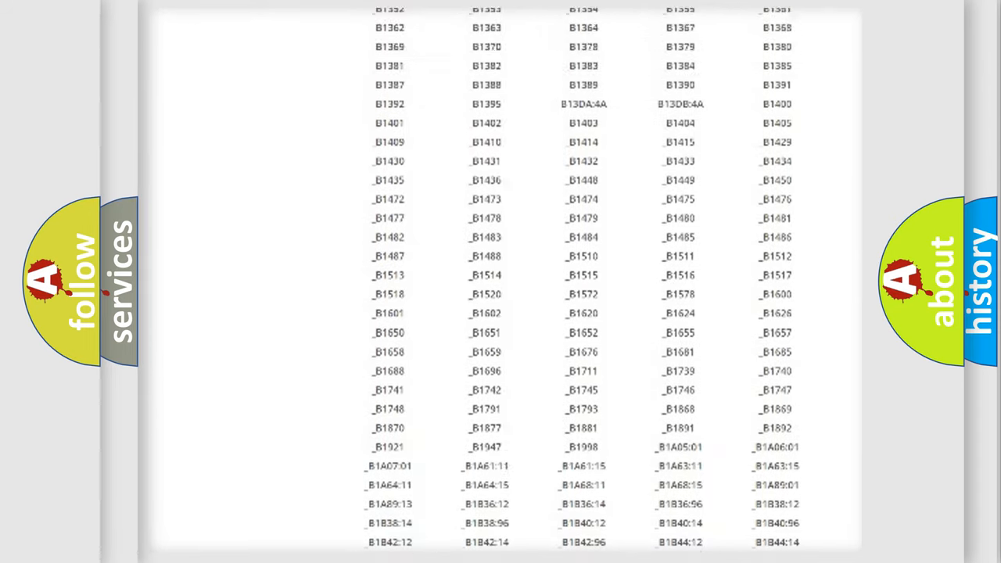
pyautogui.scroll(3)
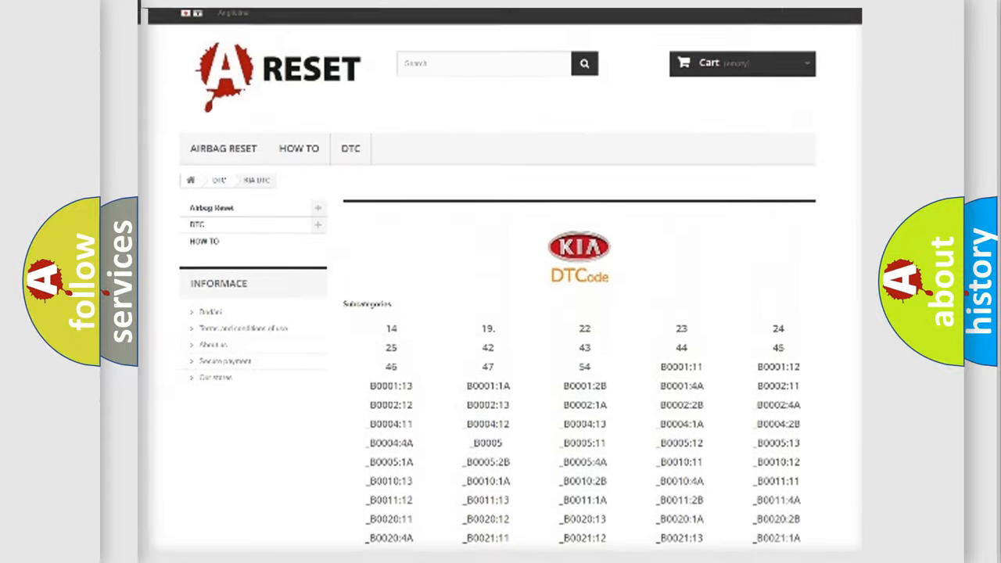